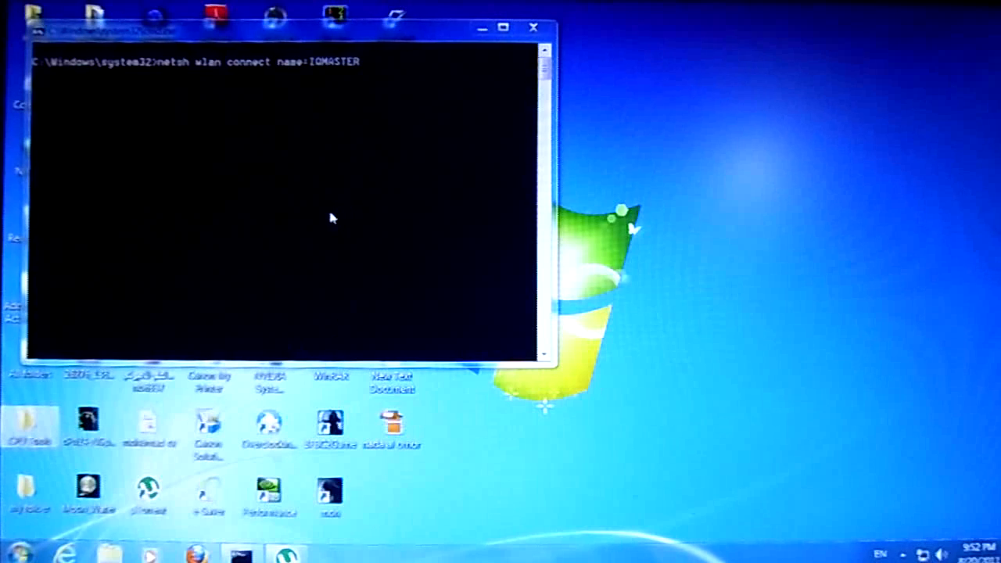
mouse_move(634, 234)
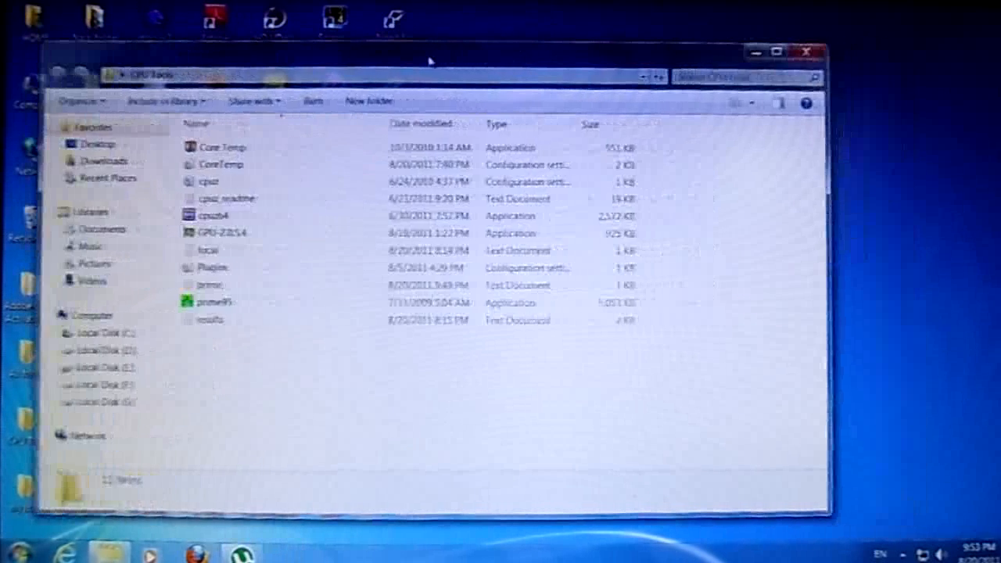
Launch Core Temp from the CPU Tools folder, approving administrator rights.
click(222, 129)
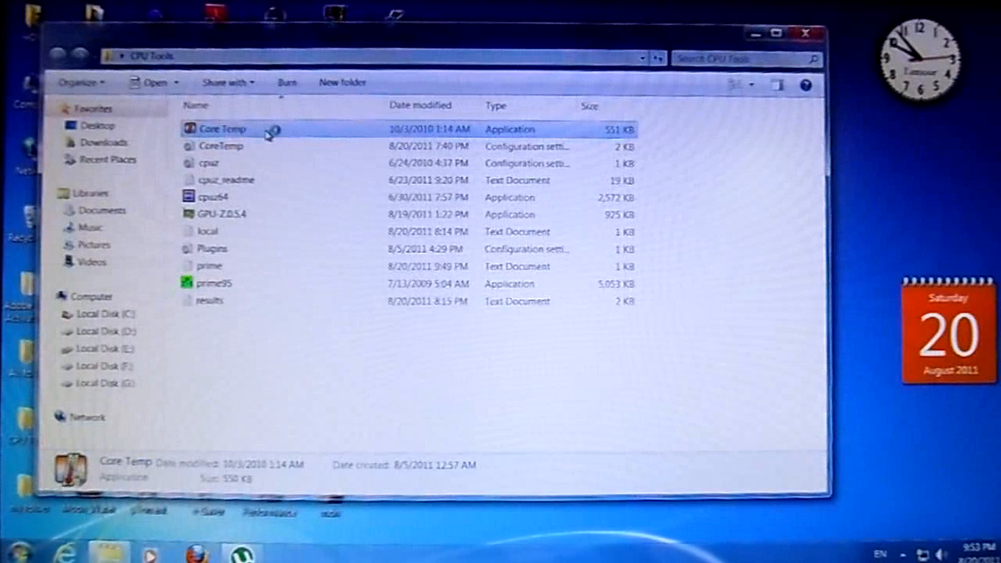
double_click(222, 128)
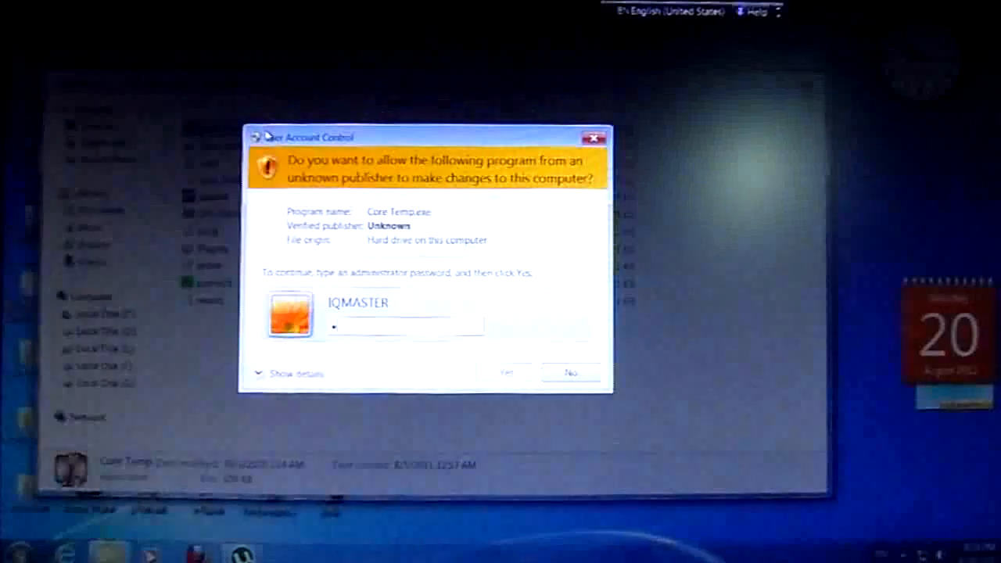
click(507, 371)
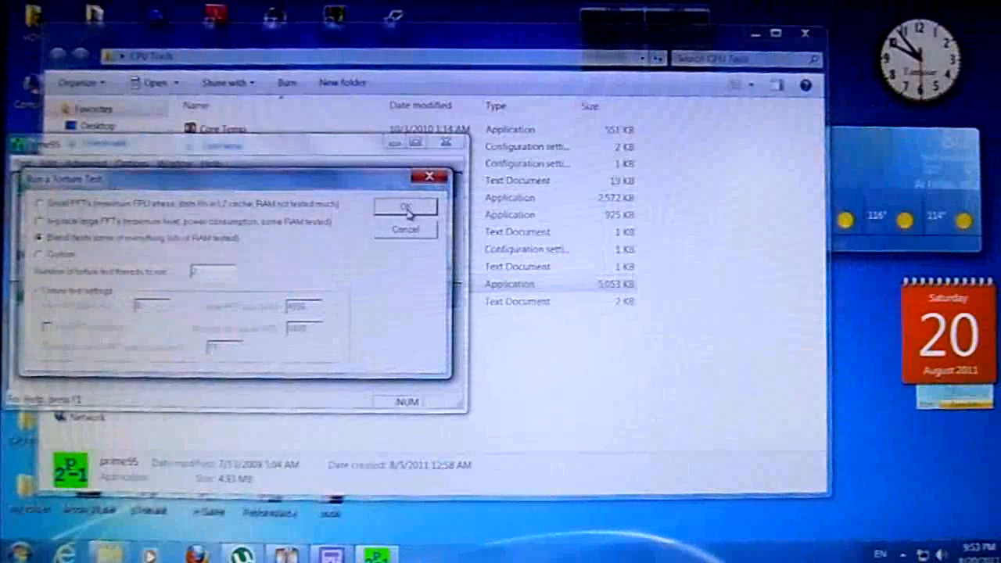
Start Prime95's Blend torture test and maximize the Prime95 window.
click(405, 206)
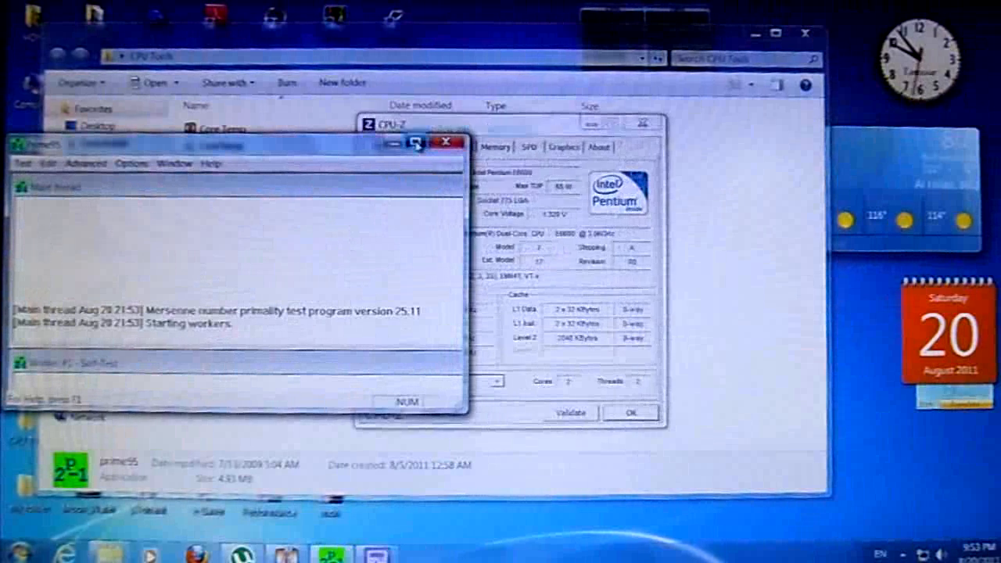
click(416, 144)
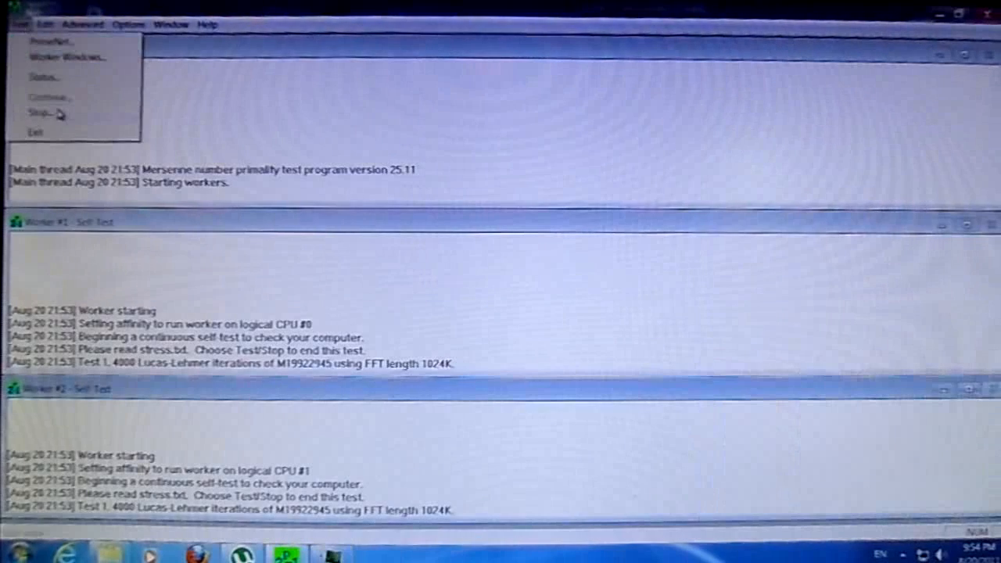
Stop the torture test and run NVIDIA Control Panel as administrator from the desktop.
click(43, 112)
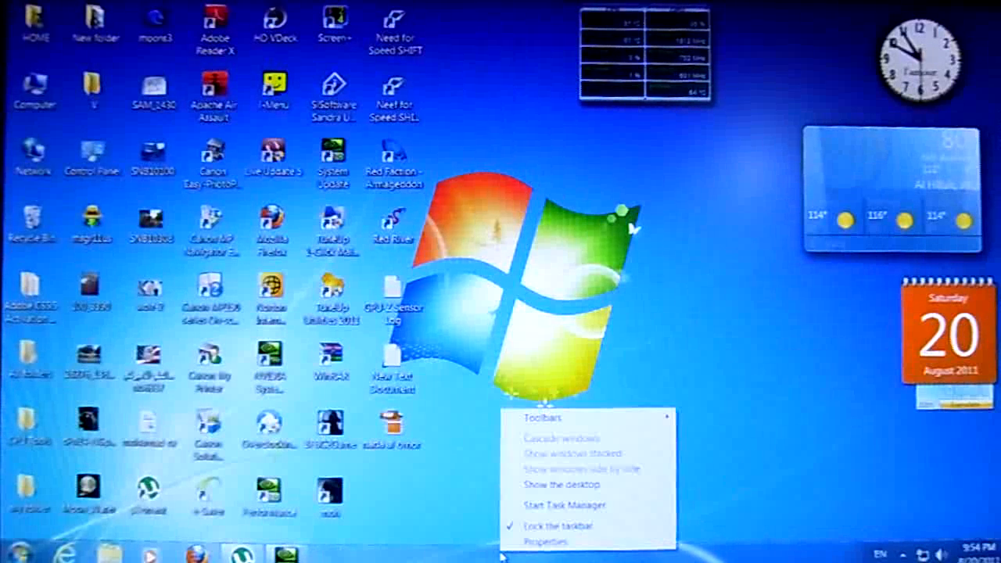
click(297, 360)
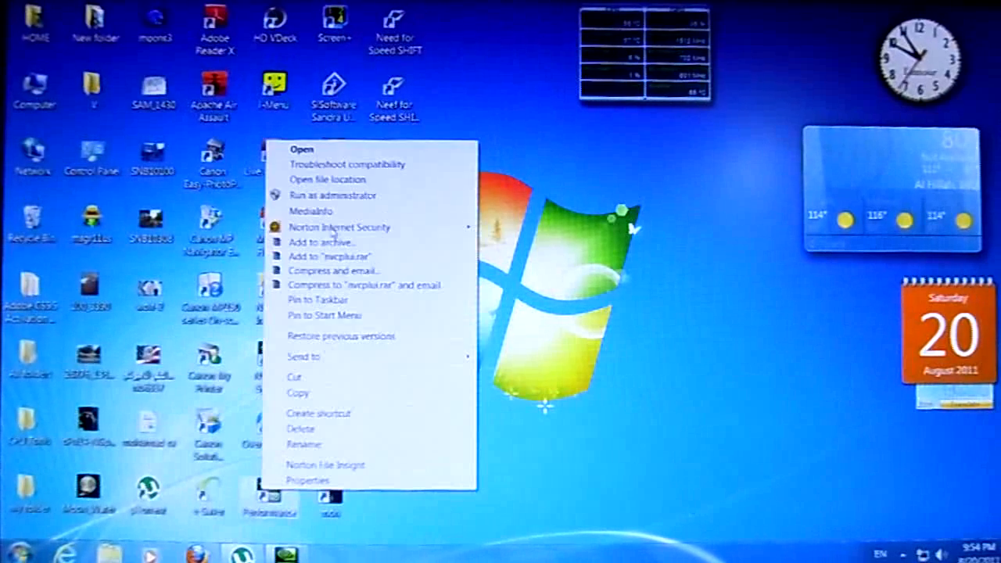
click(332, 196)
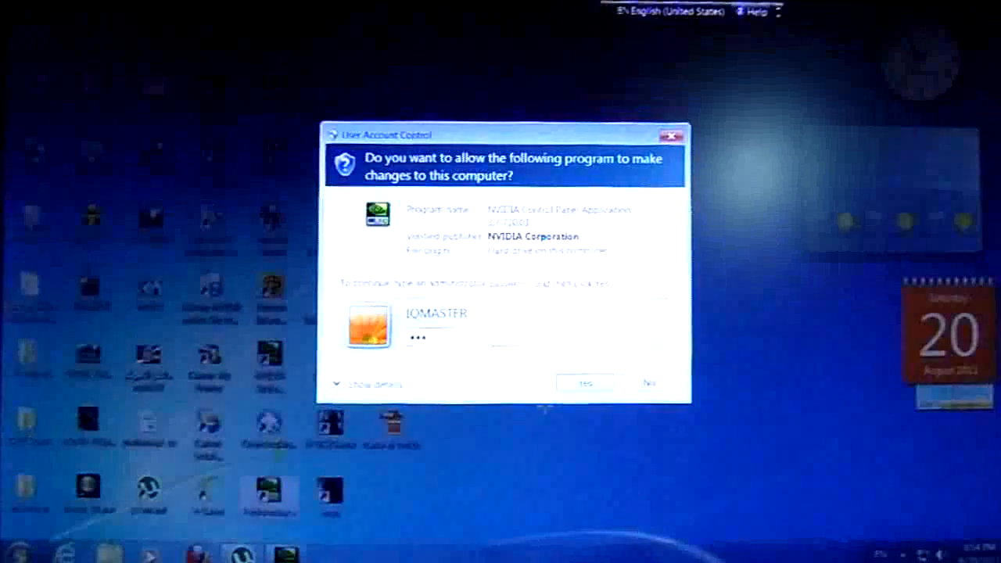
click(586, 384)
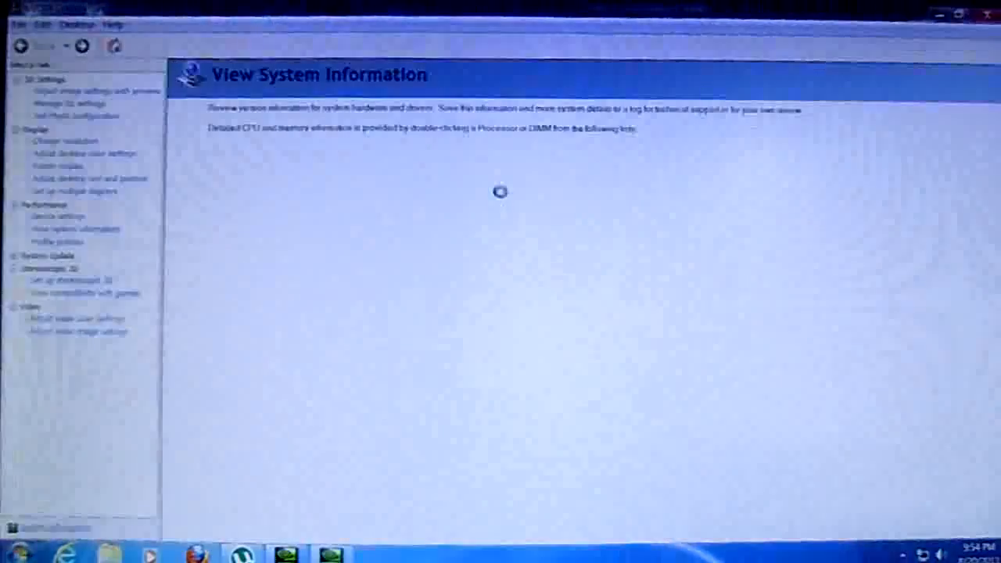
Switch Performance Device Settings to Custom and enter 700 MHz core, 800 MHz memory clocks.
click(56, 216)
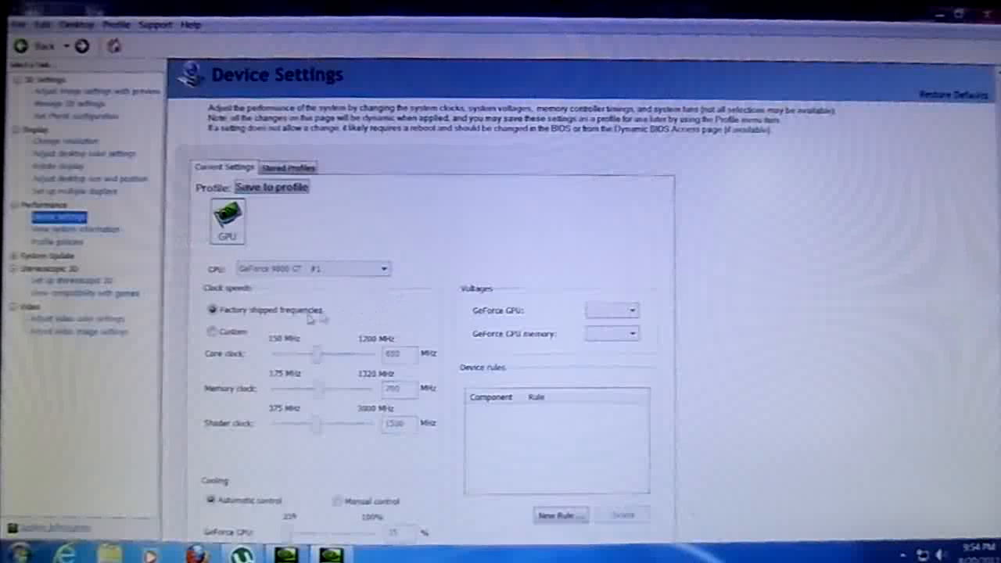
click(211, 331)
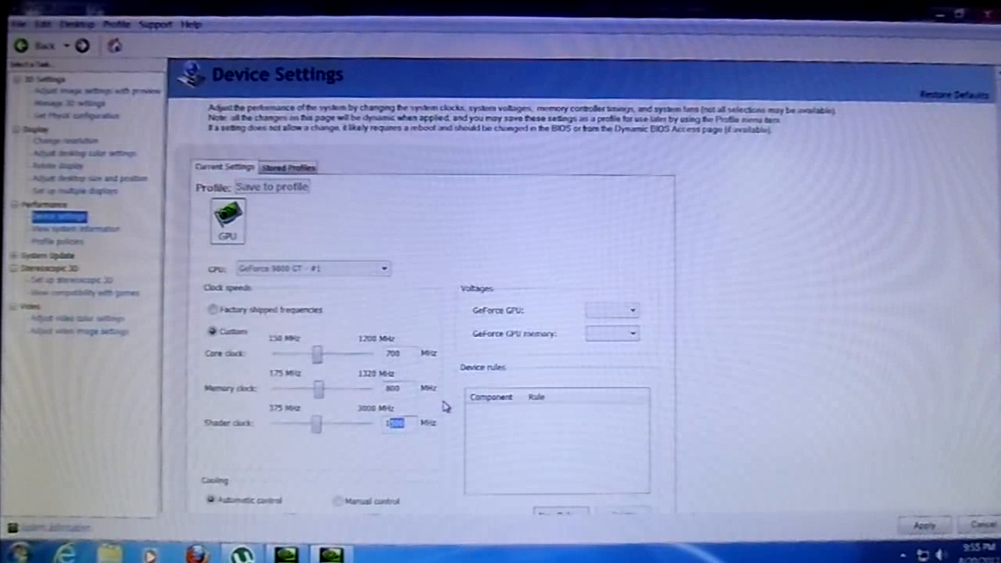
text(17)
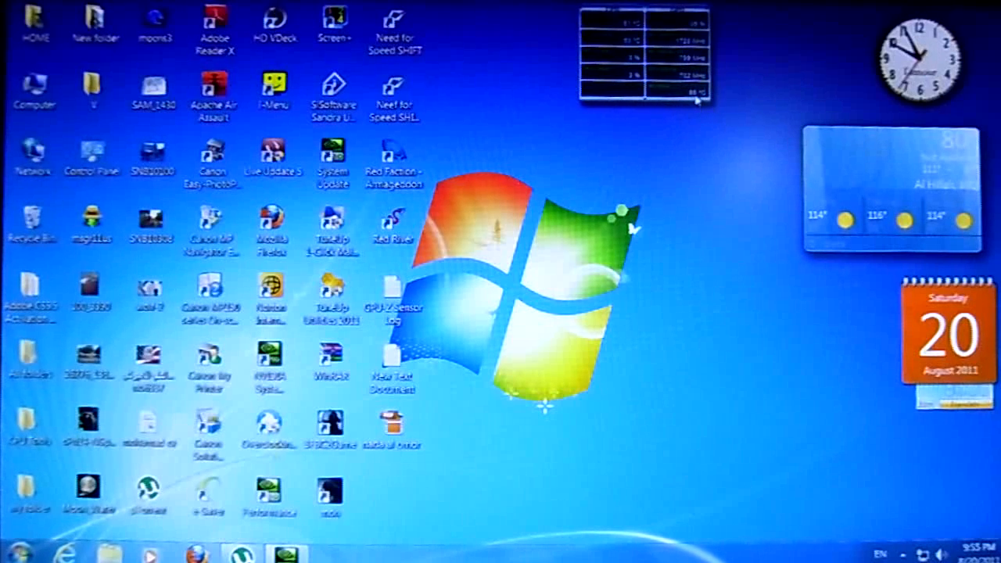
Open Computer from the desktop to reach Performance Information and Tools.
click(34, 88)
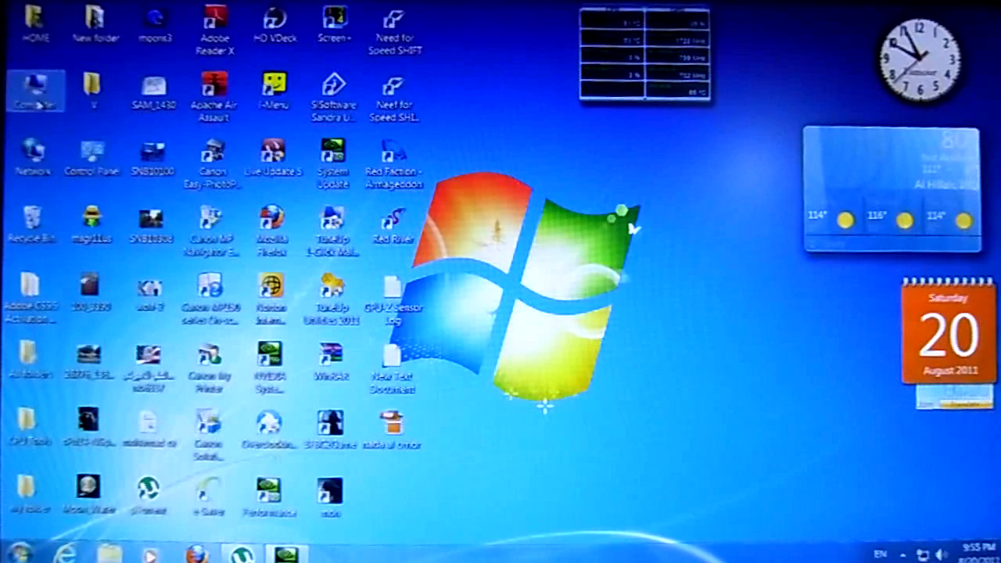
double_click(91, 157)
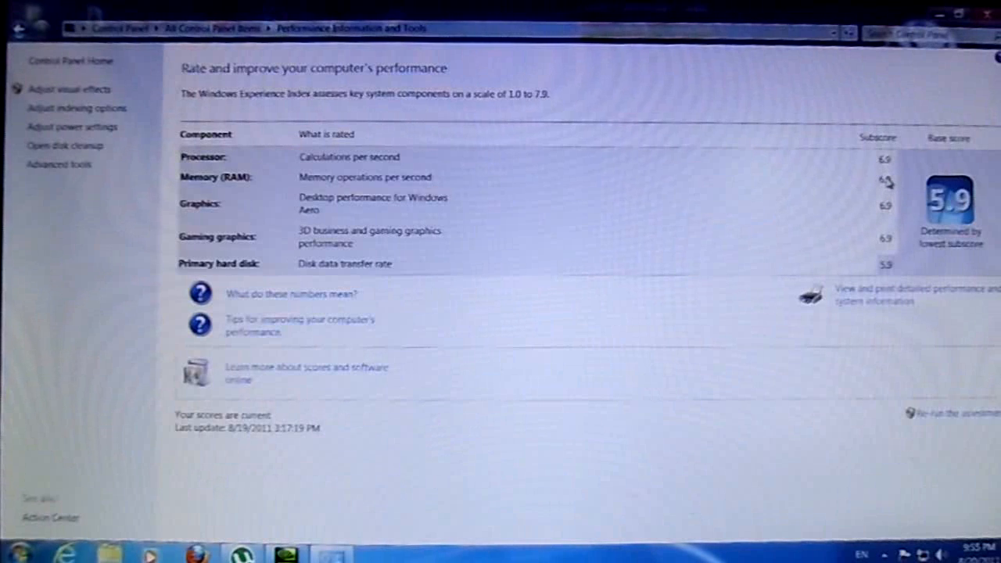
mouse_move(888, 239)
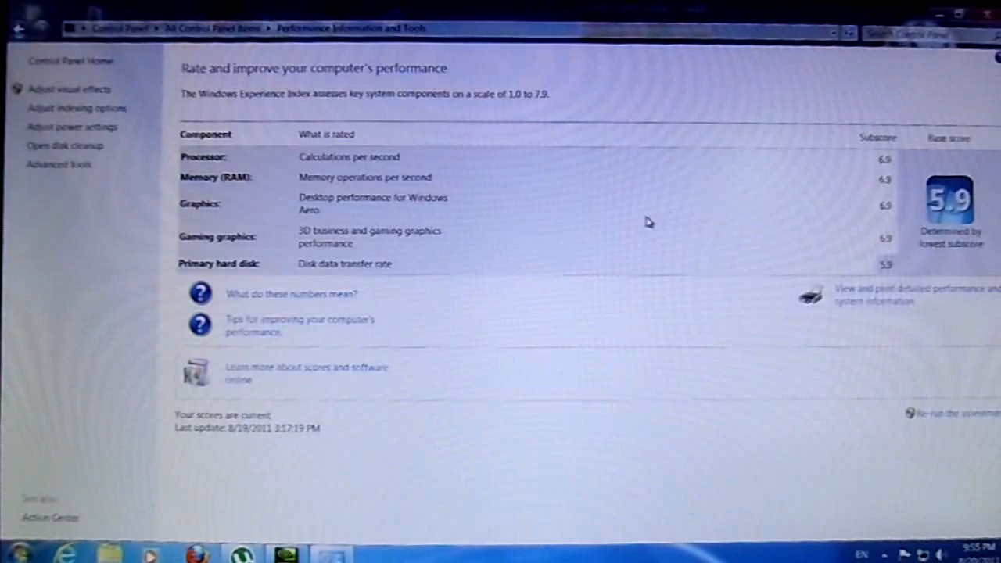
mouse_move(888, 272)
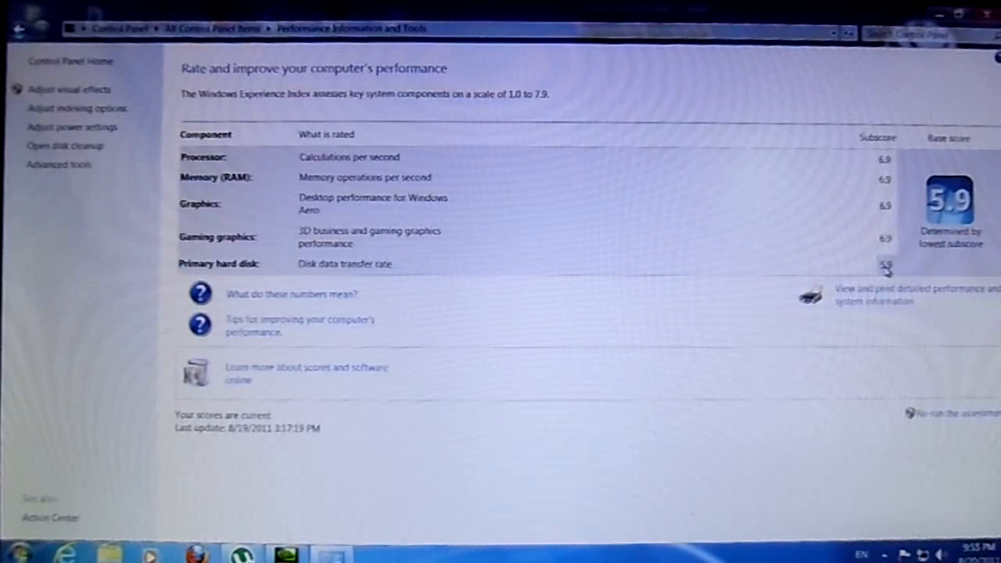
mouse_move(743, 227)
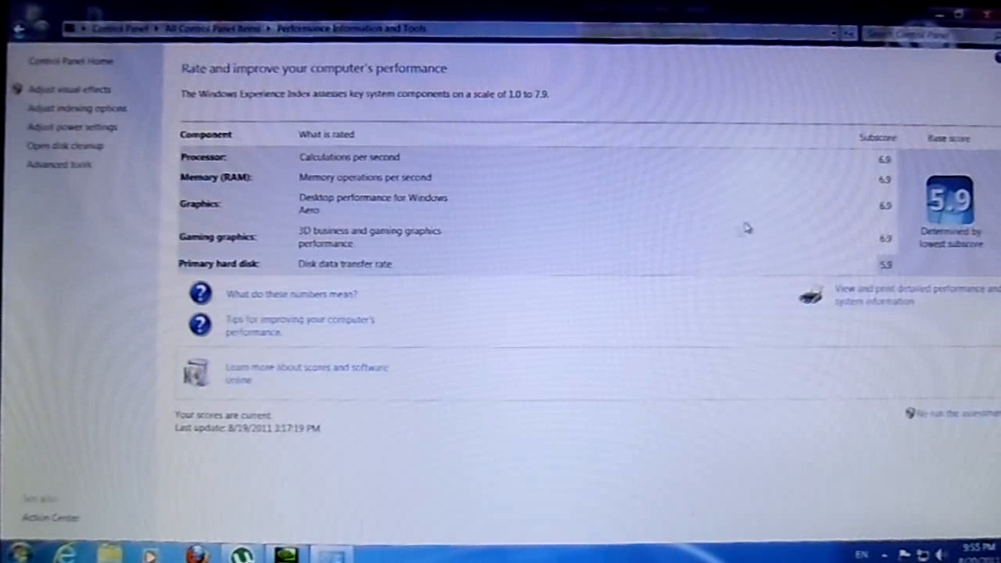
mouse_move(775, 247)
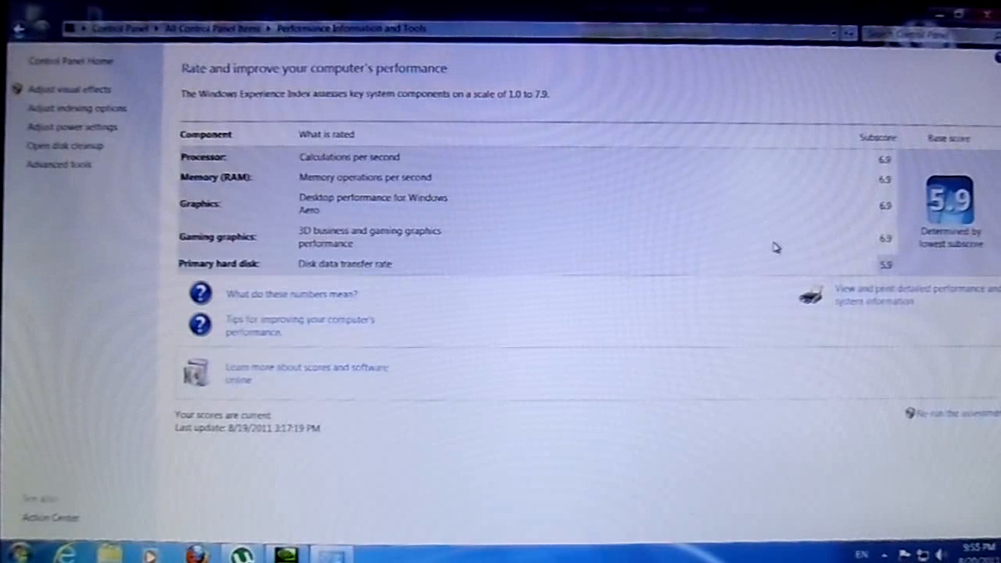
mouse_move(753, 217)
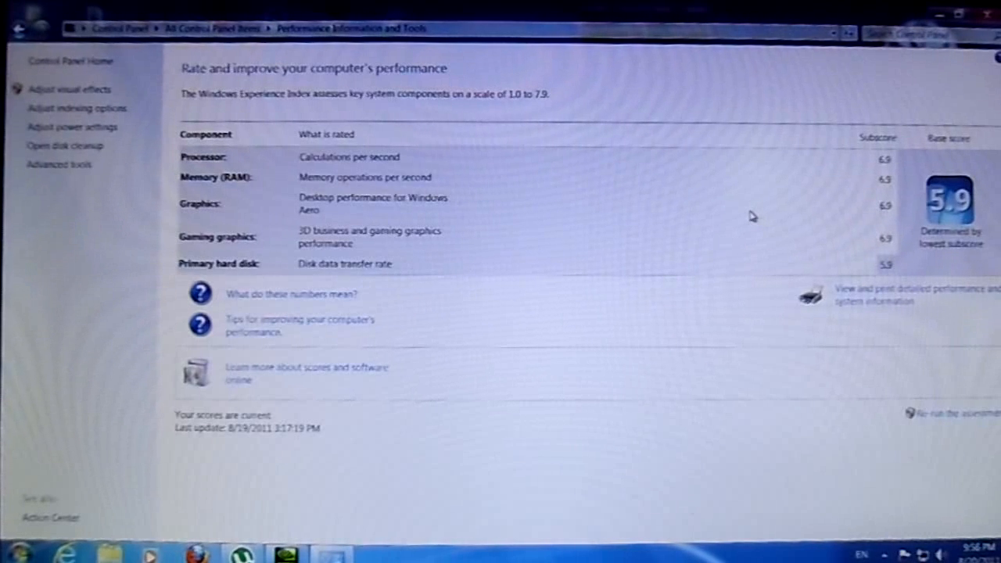
mouse_move(858, 180)
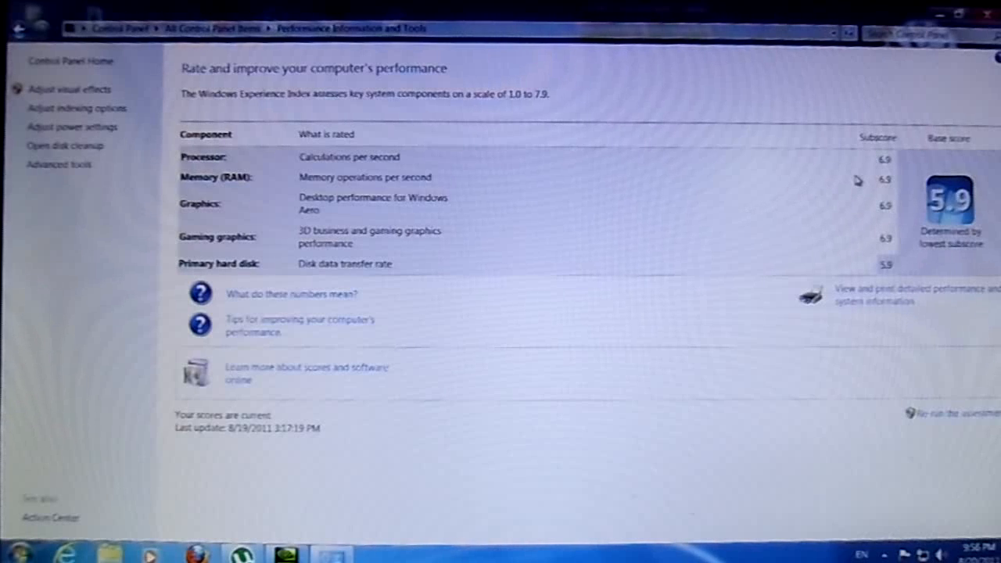
mouse_move(859, 167)
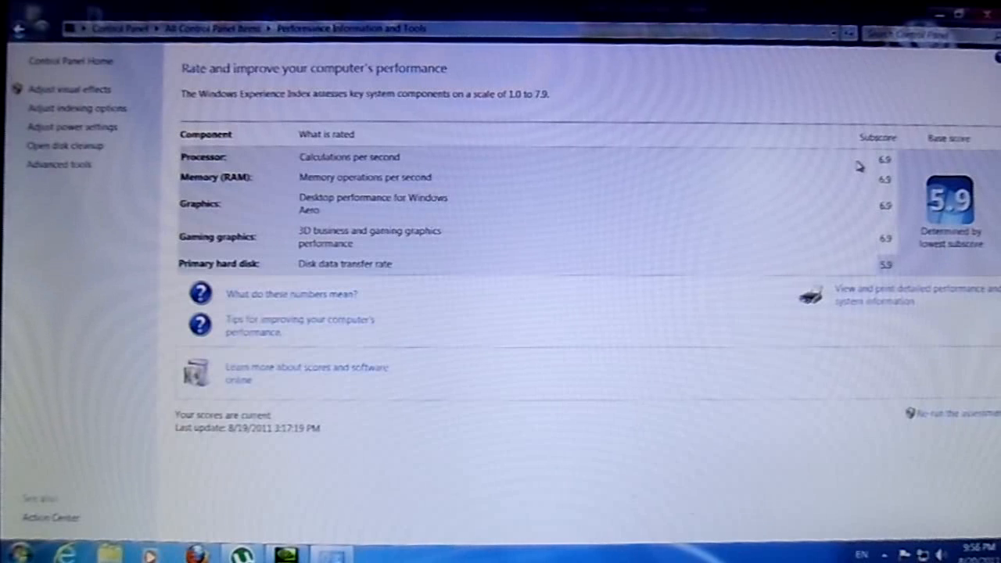
mouse_move(794, 215)
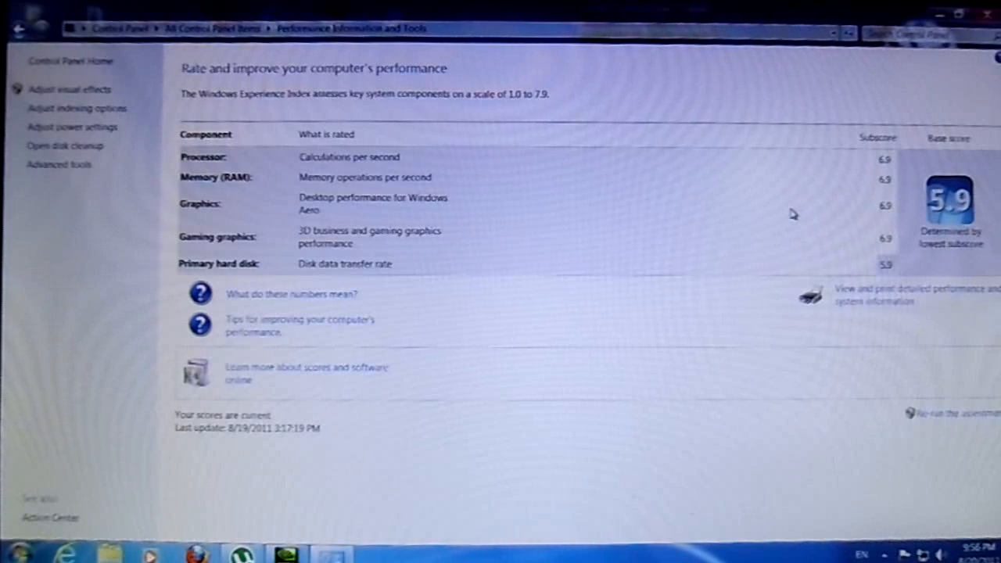
mouse_move(789, 185)
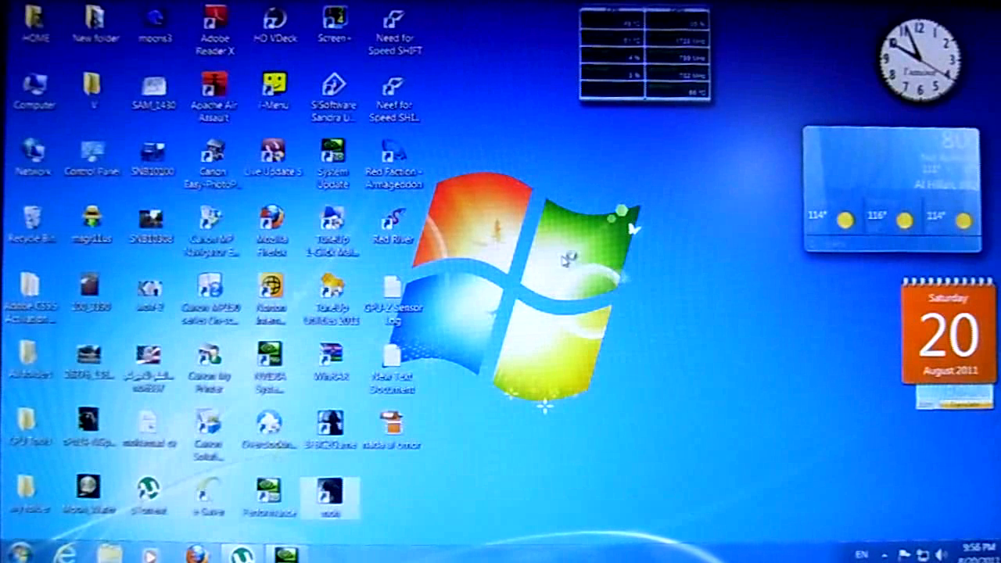
mouse_move(557, 260)
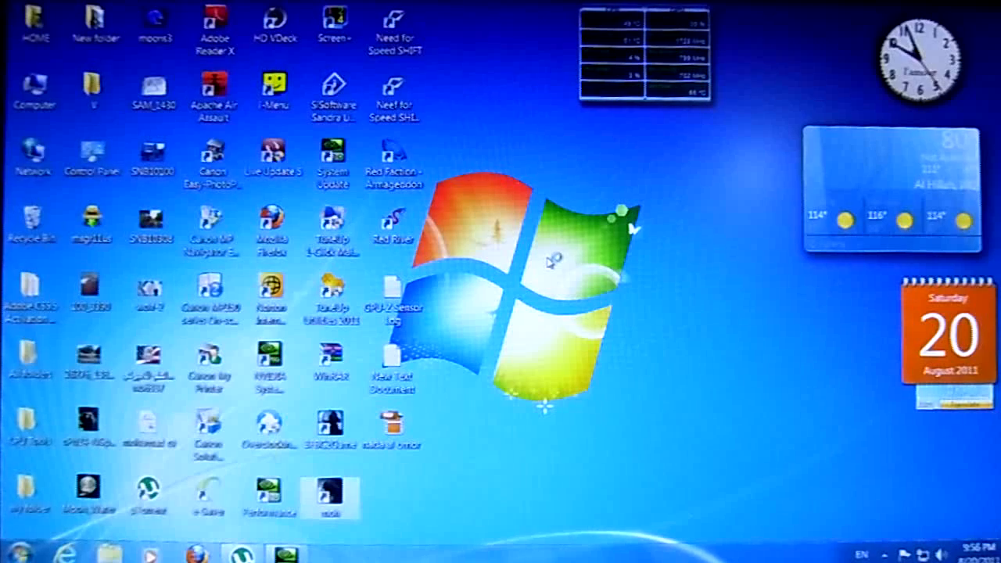
mouse_move(522, 264)
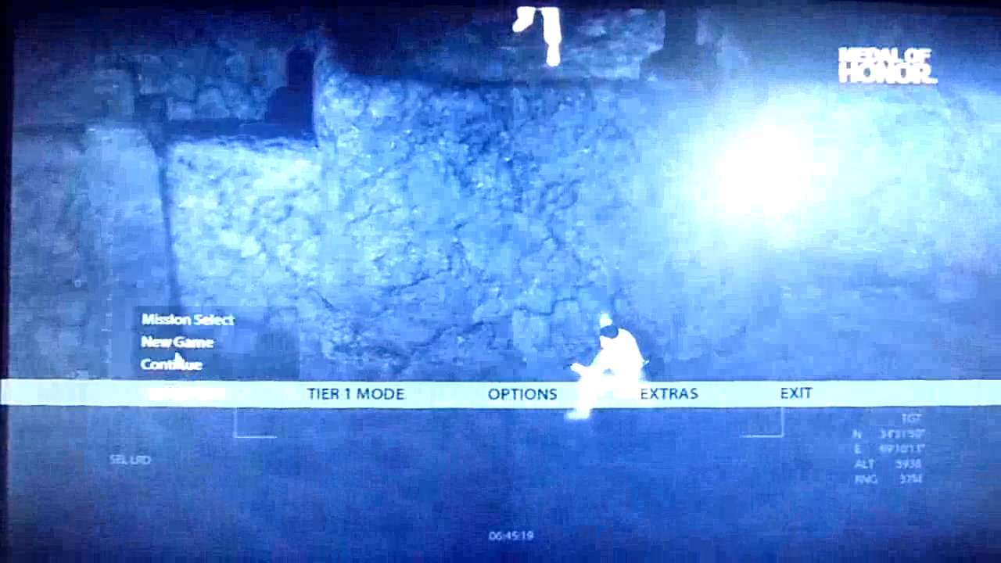
Pick the Compromised mission from Mission Select to load it.
click(184, 320)
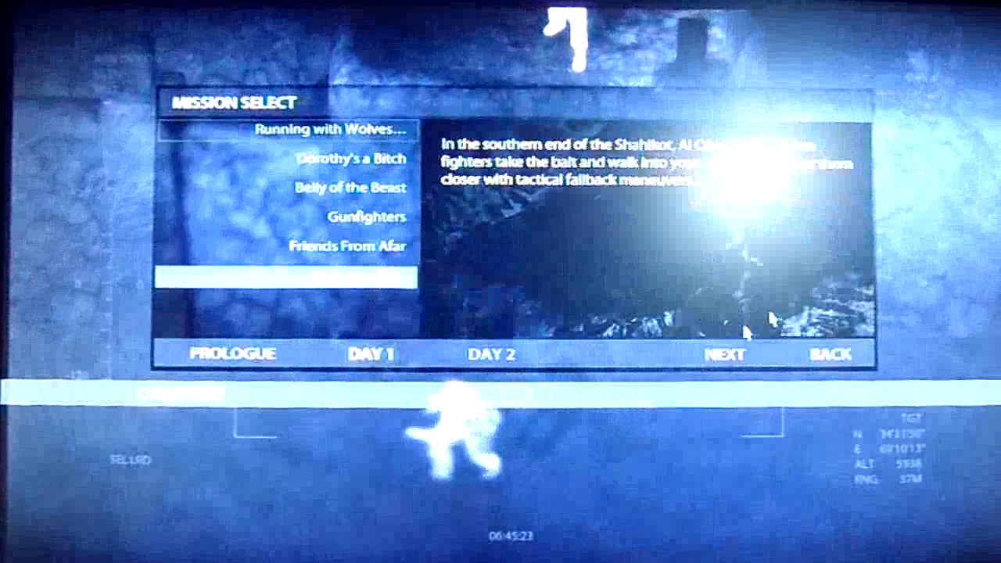
click(724, 354)
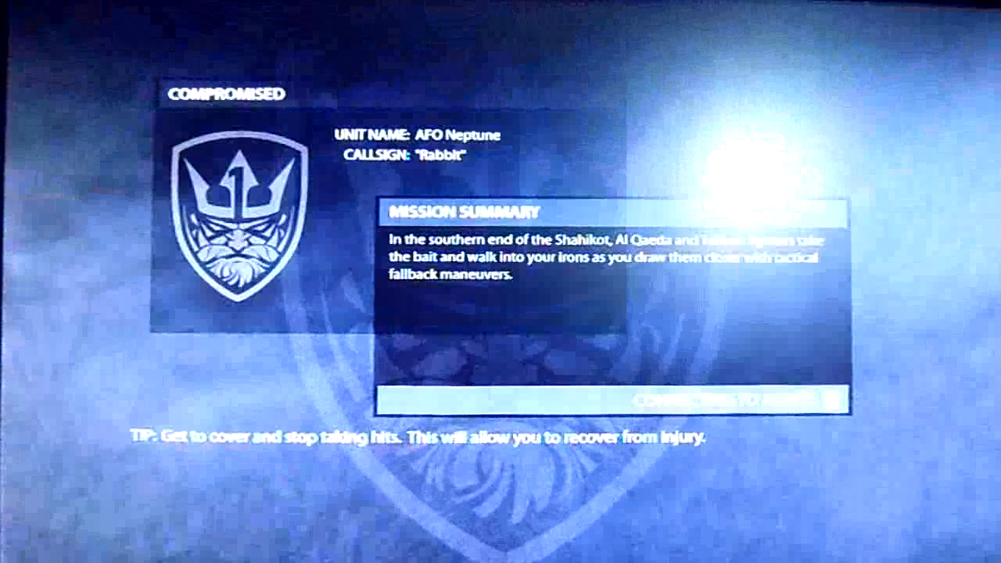